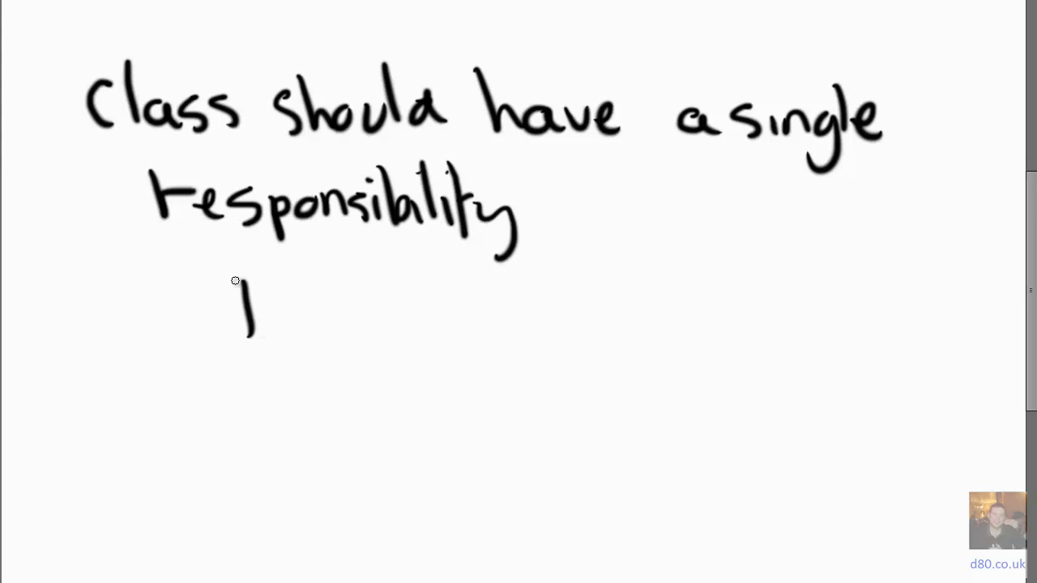
Step: Handwrite notes beneath the statement that a class should have a single responsibility
drag(243, 284, 486, 324)
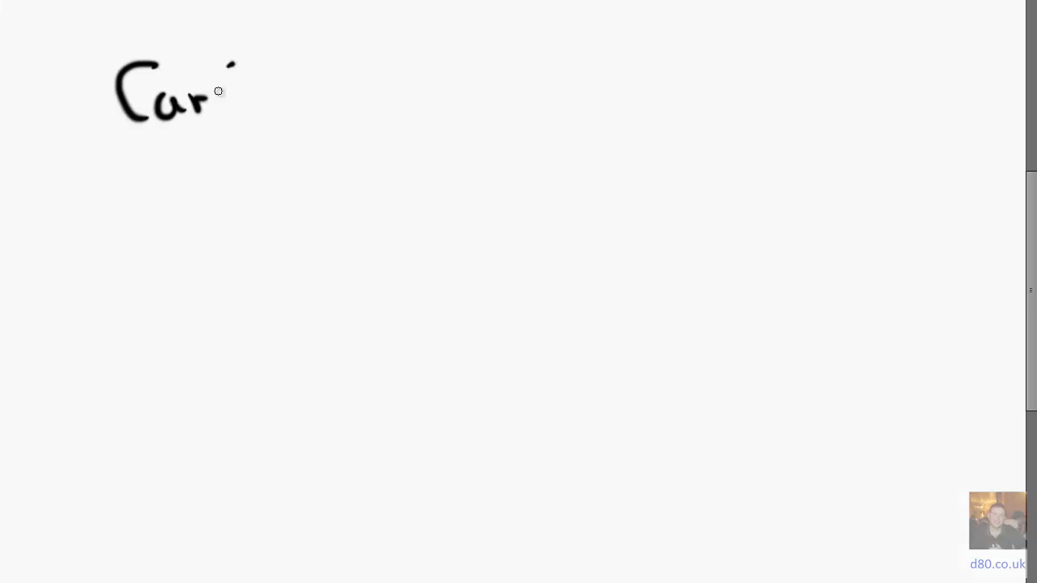
Step: Continue handwriting the Car heading that becomes the CarController CRC card title
drag(235, 73, 462, 97)
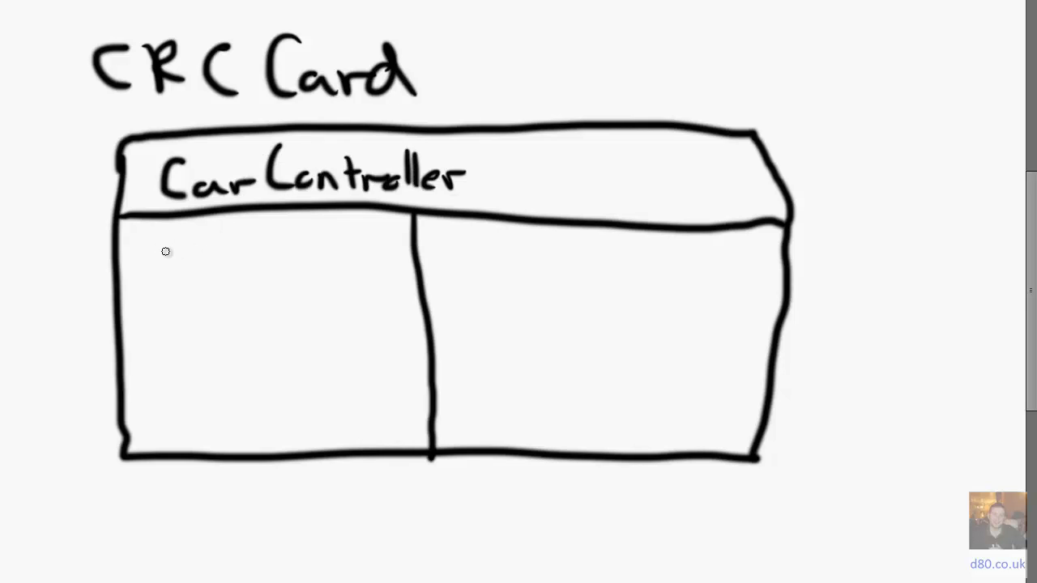
Step: Write Model Binding Form, Validating Car and a further responsibility in the CarController column
text(Model Binding Form)
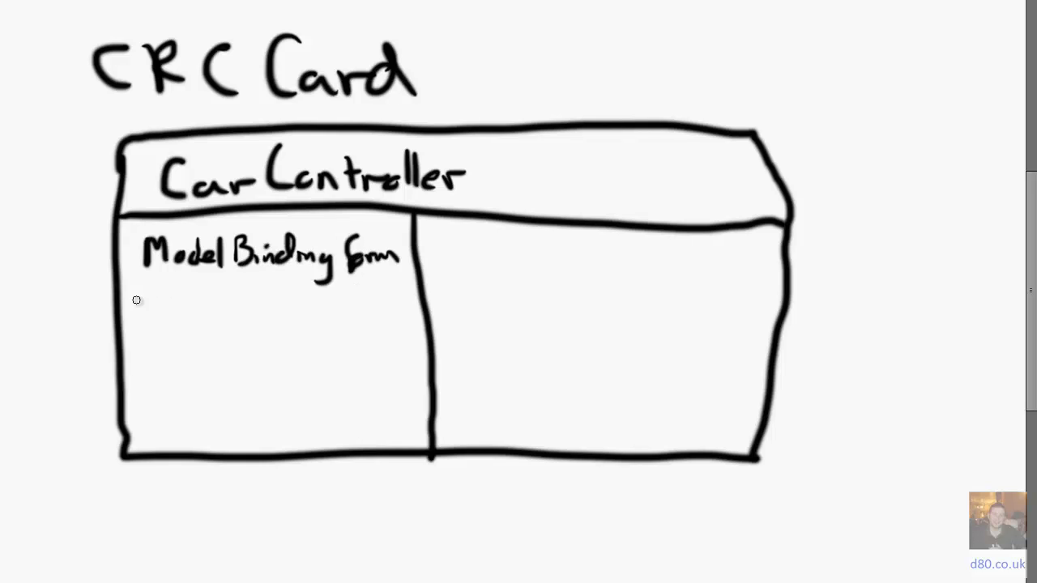
drag(138, 311, 276, 311)
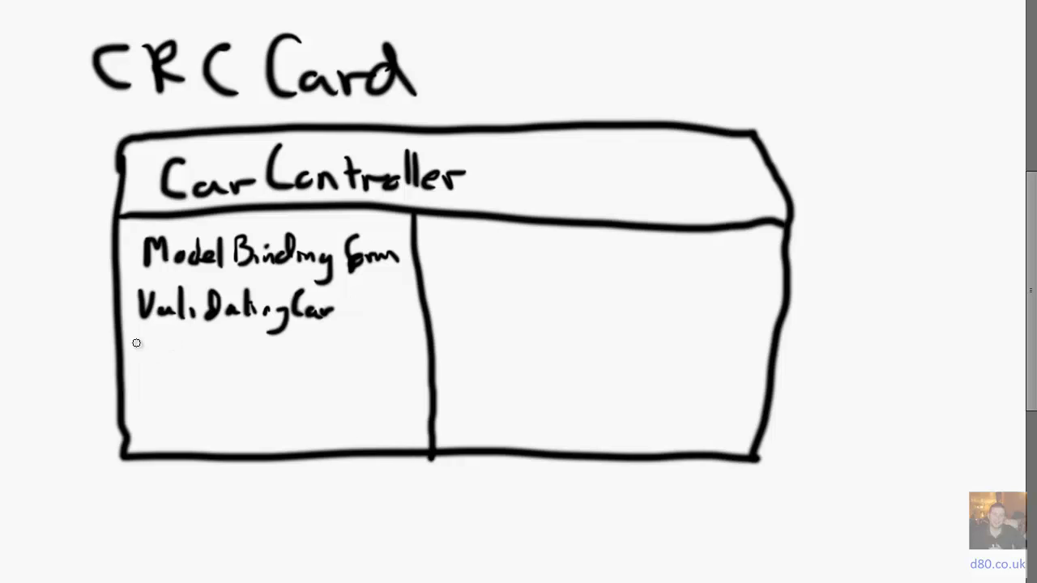
drag(138, 353, 308, 353)
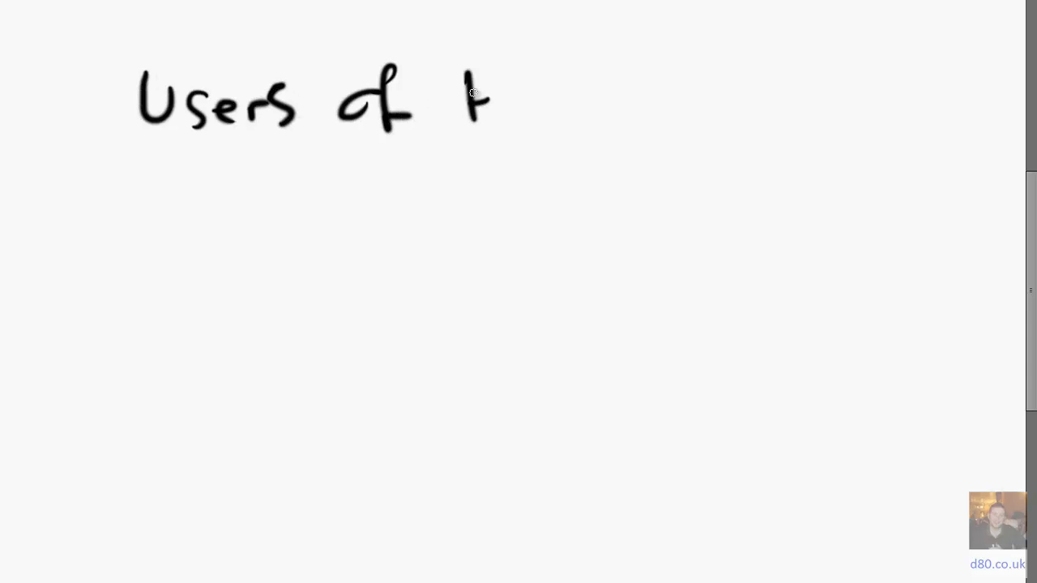
Step: Continue handwriting the 'Users of…' heading about users of the class
drag(469, 97, 810, 129)
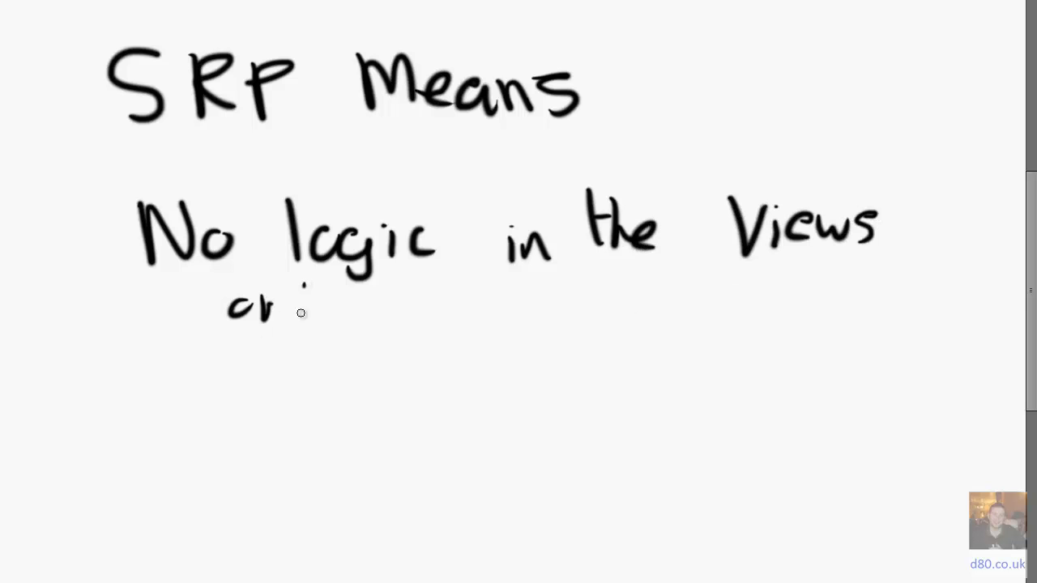
Step: Write 'or Presentation markup' beneath the 'No logic in the Views' point
drag(304, 305, 467, 306)
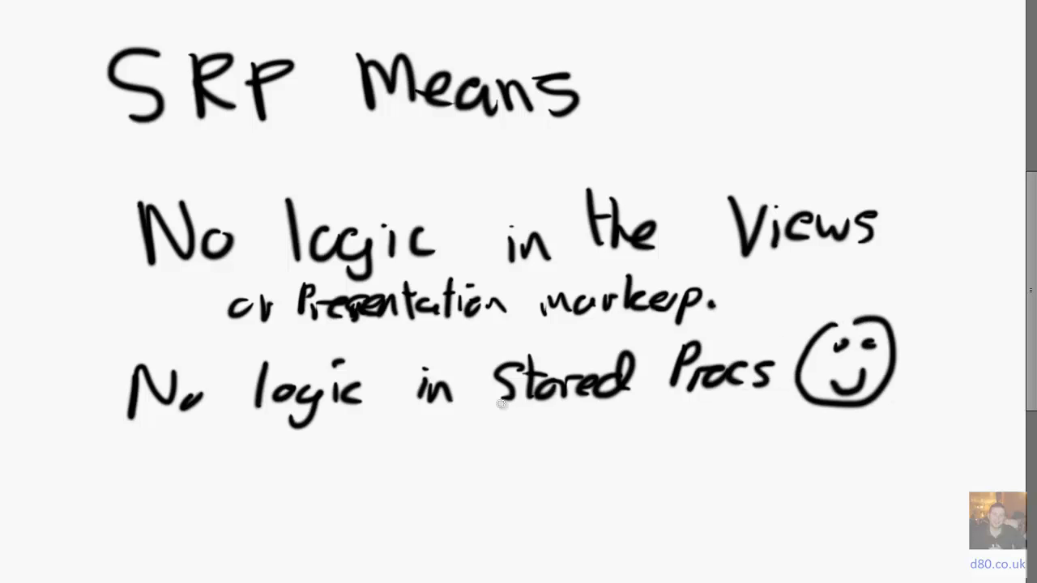
mouse_move(167, 509)
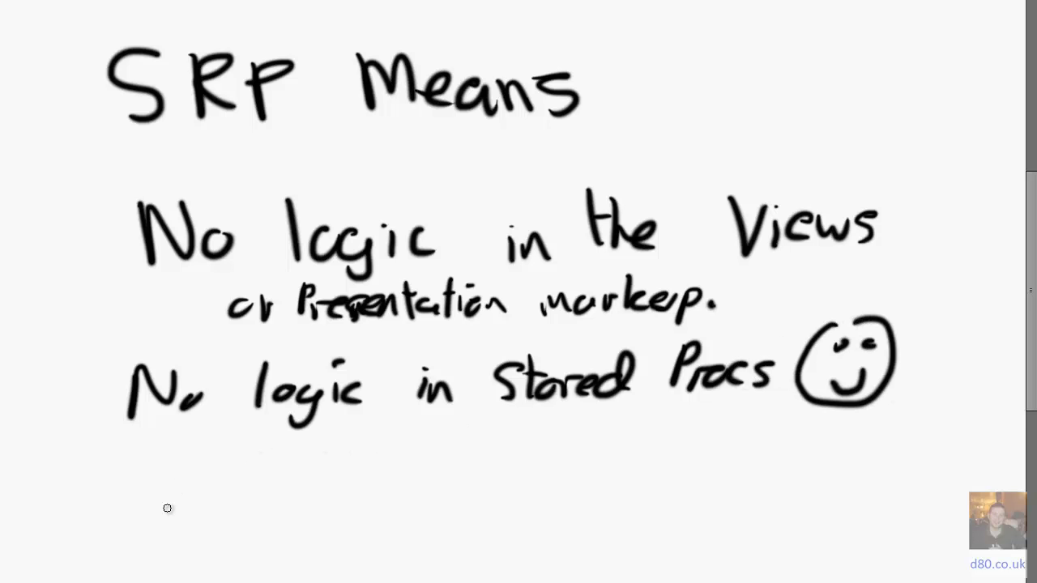